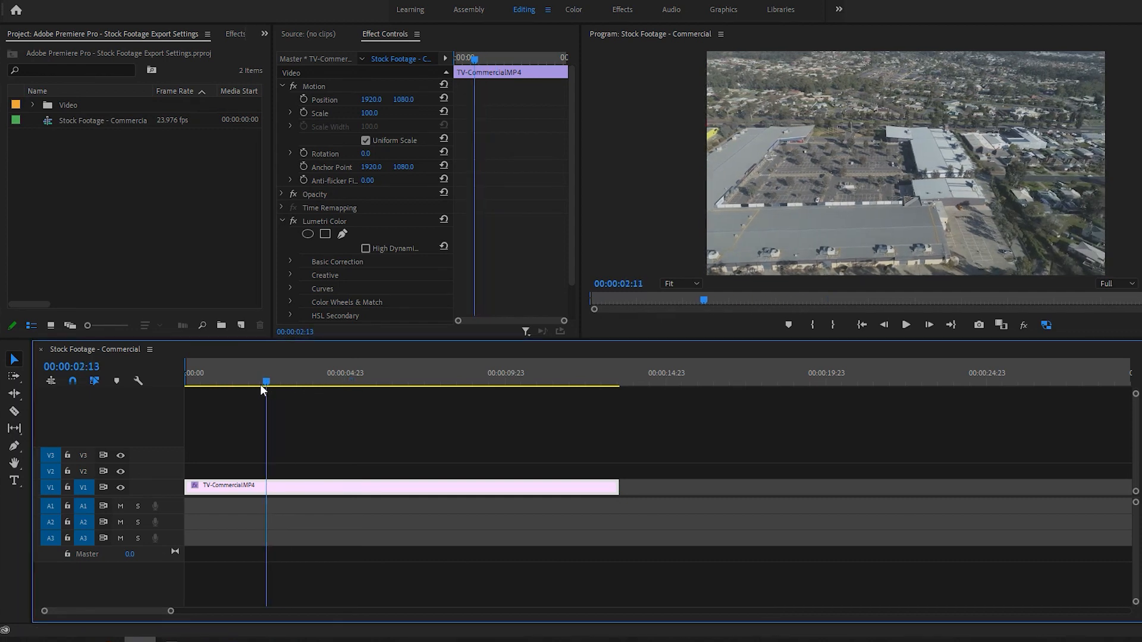
# Scrub through the drone clip to preview later footage, then return near the start
pyautogui.click(588, 373)
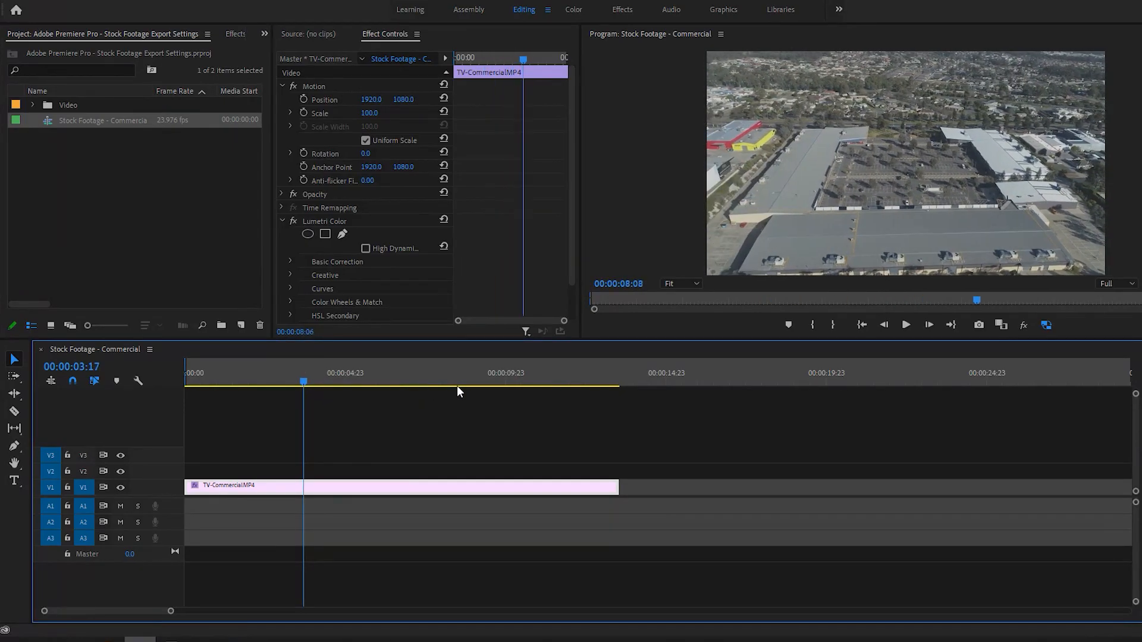
pyautogui.click(555, 372)
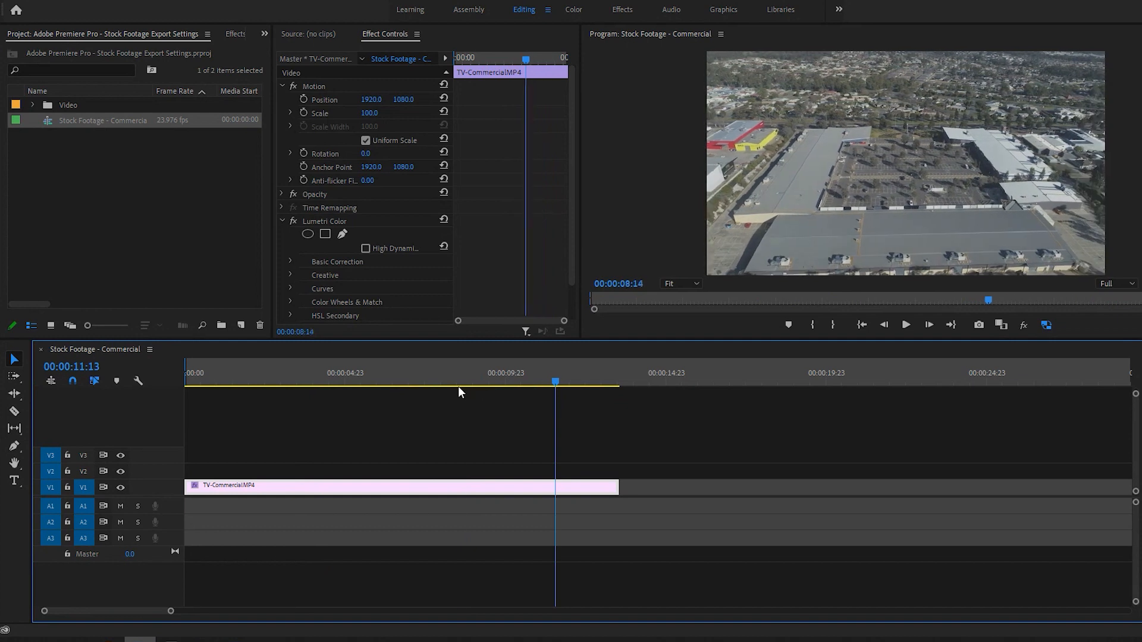
pyautogui.click(286, 380)
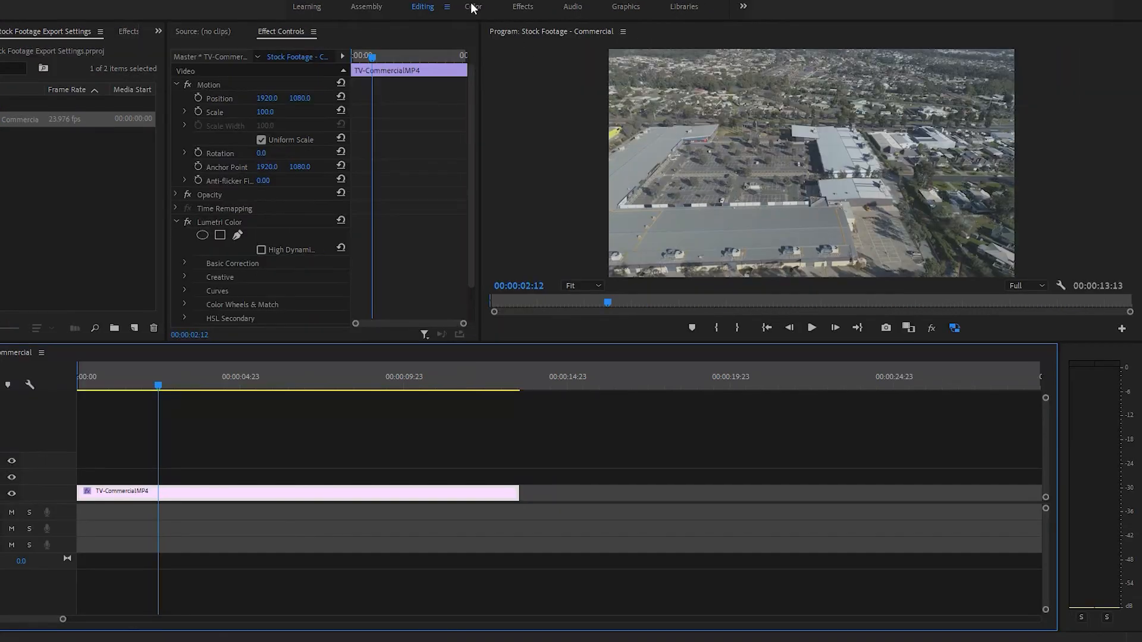
# In the Color workspace, set Temperature -11.4, Highlights -20 and Blacks 47
pyautogui.click(473, 7)
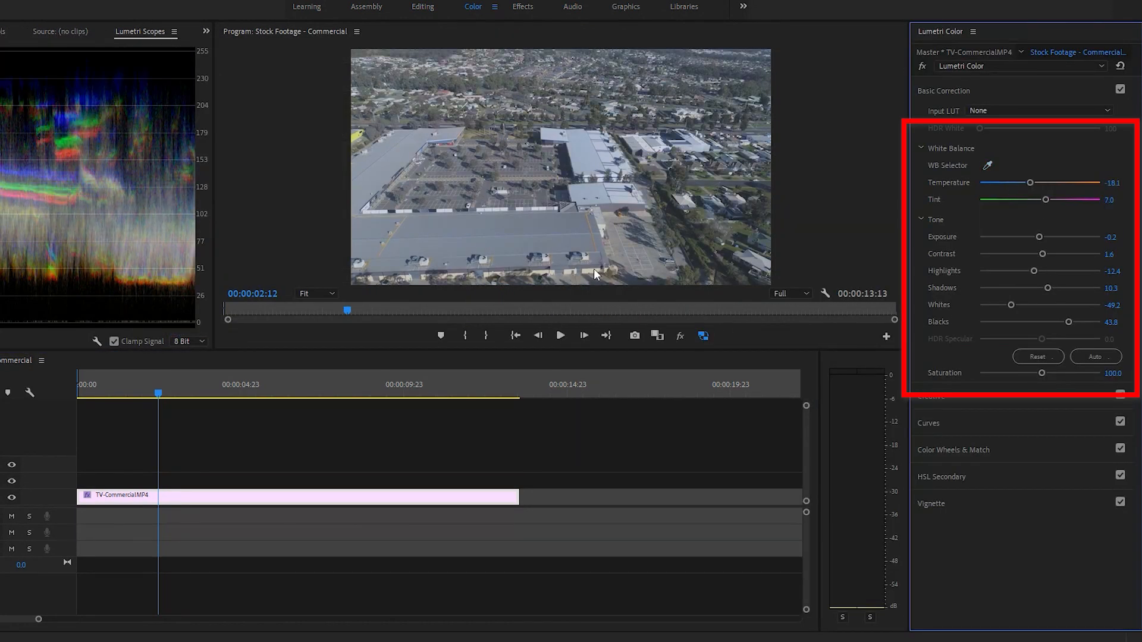
pyautogui.moveTo(1007, 182); pyautogui.dragTo(1031, 182)
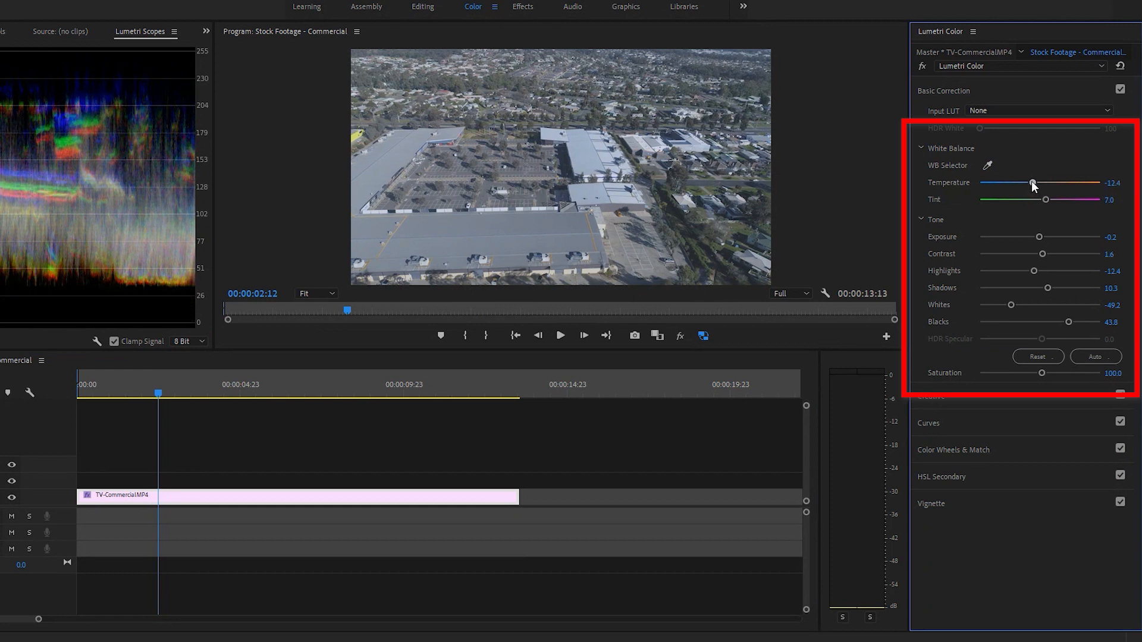
pyautogui.moveTo(1031, 182); pyautogui.dragTo(1034, 182)
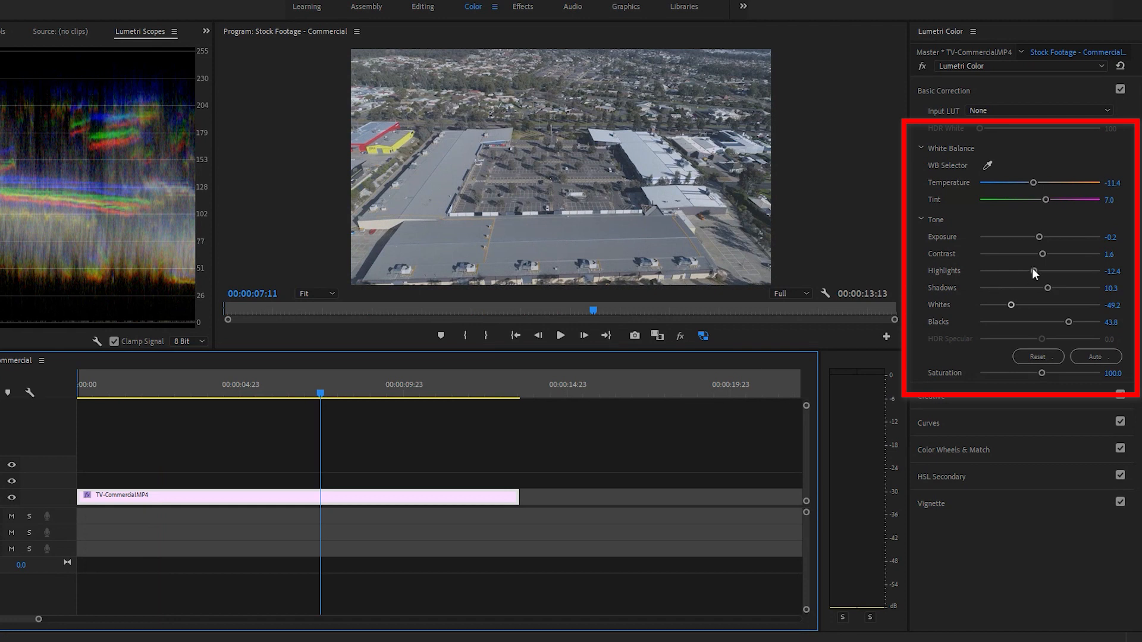
pyautogui.moveTo(1045, 270); pyautogui.dragTo(1028, 270)
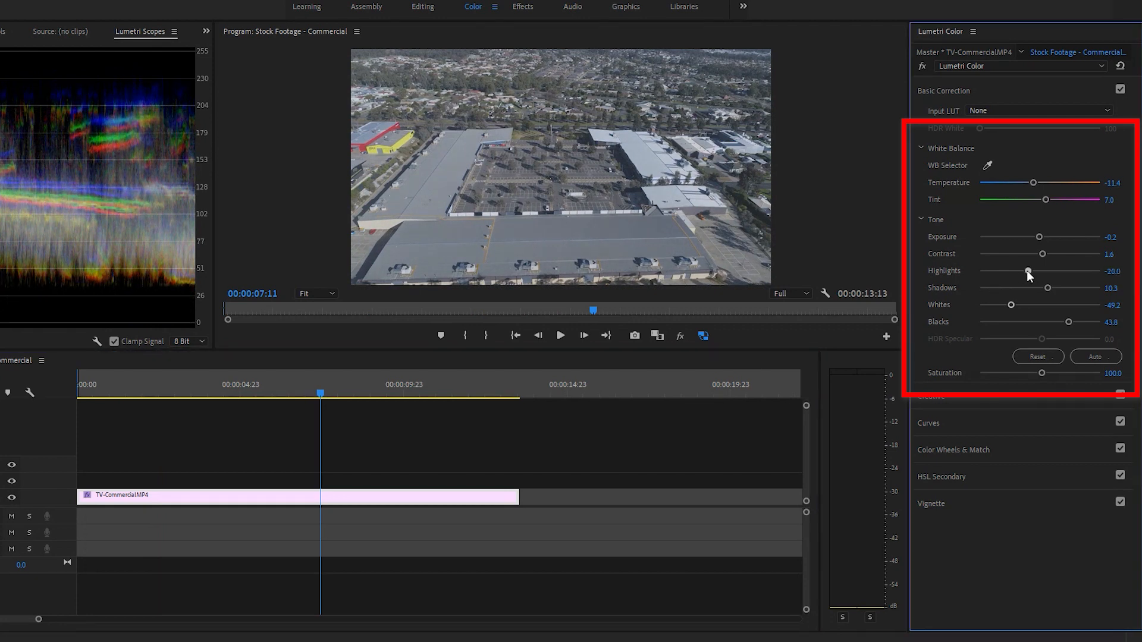
pyautogui.moveTo(1069, 322); pyautogui.dragTo(1085, 321)
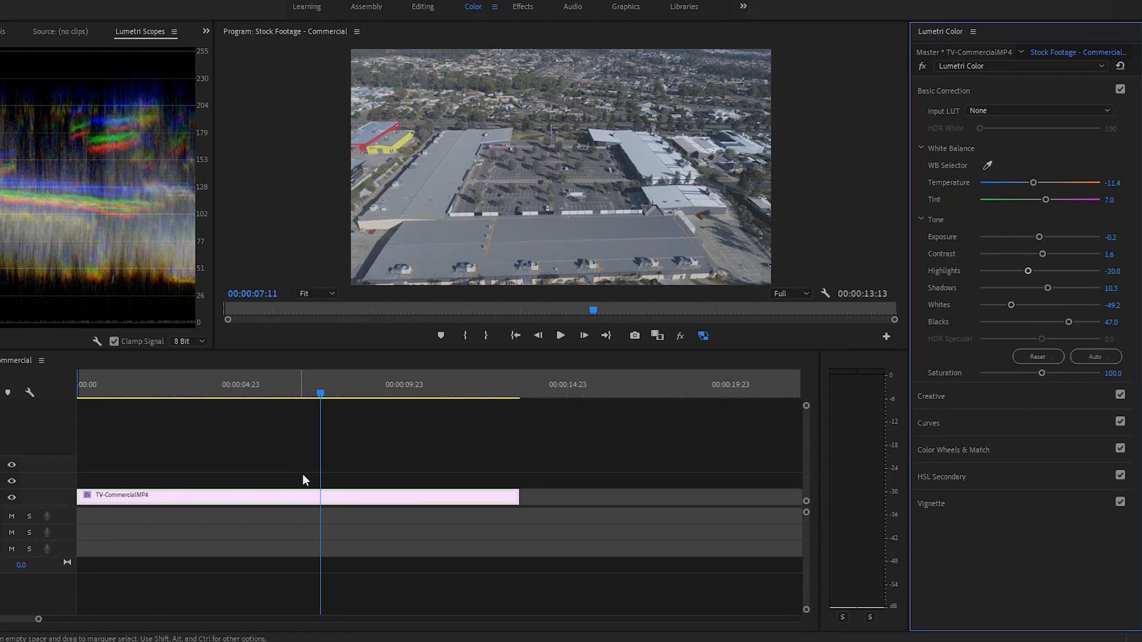
# Return to the Editing layout, move the playhead to the sequence end, and open the File menu
pyautogui.click(479, 9)
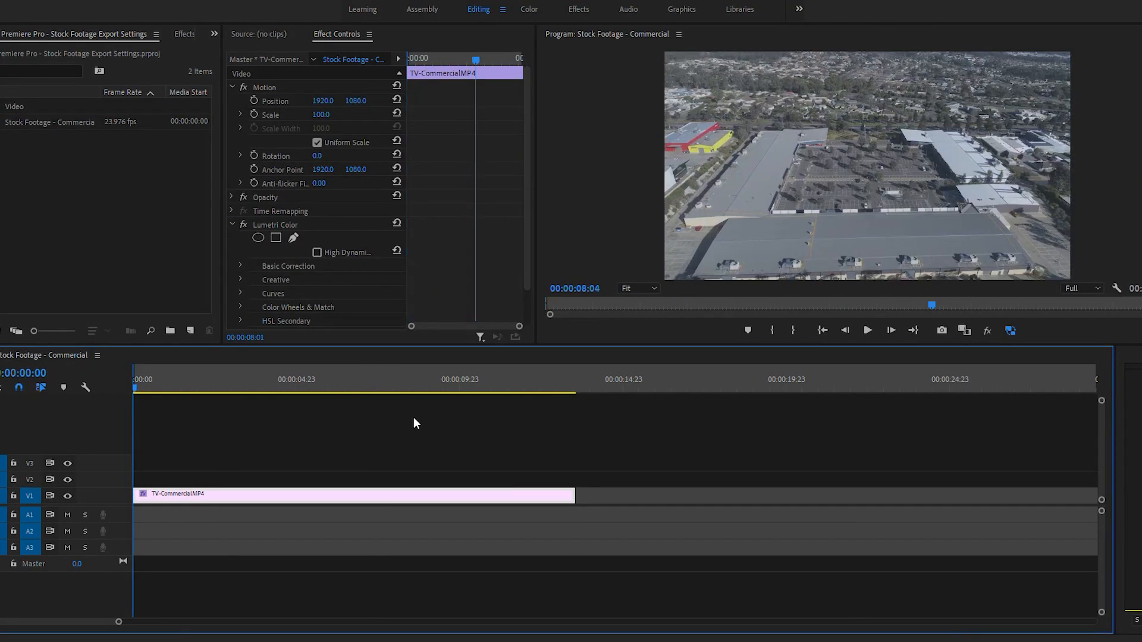
pyautogui.click(574, 379)
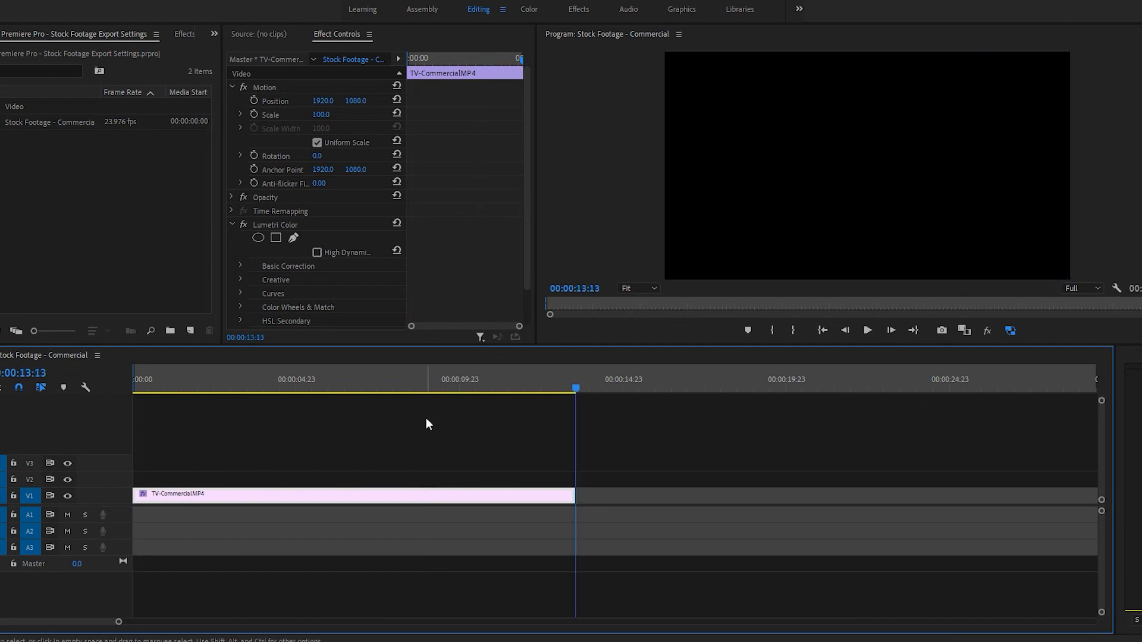
pyautogui.click(10, 8)
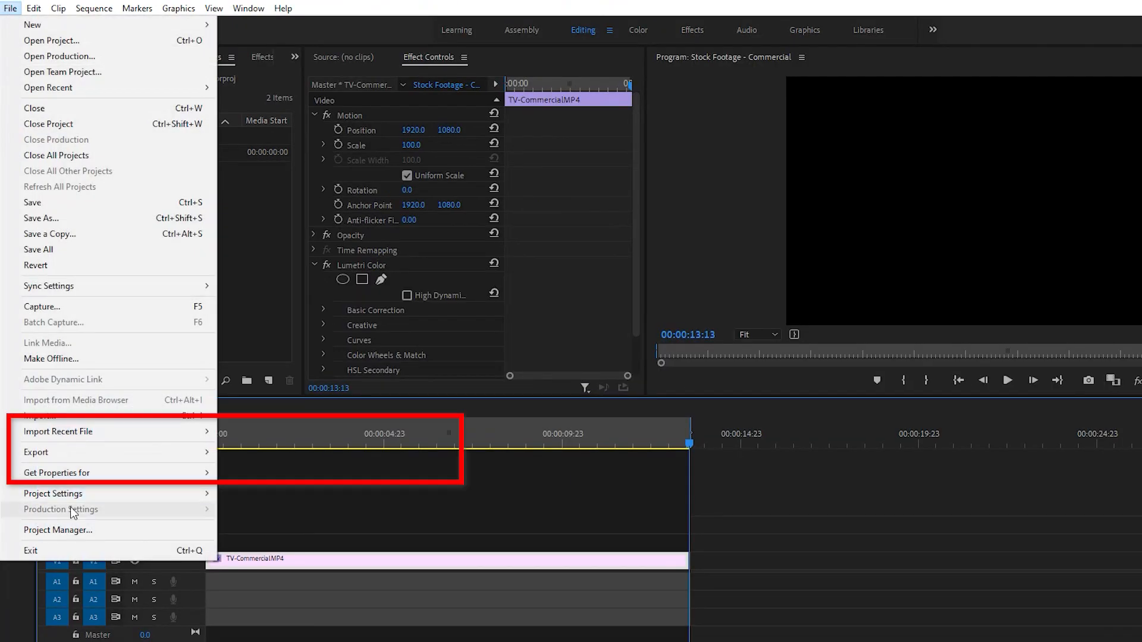
# Open the Export Media settings and leave Export Audio unticked after toggling it
pyautogui.click(35, 452)
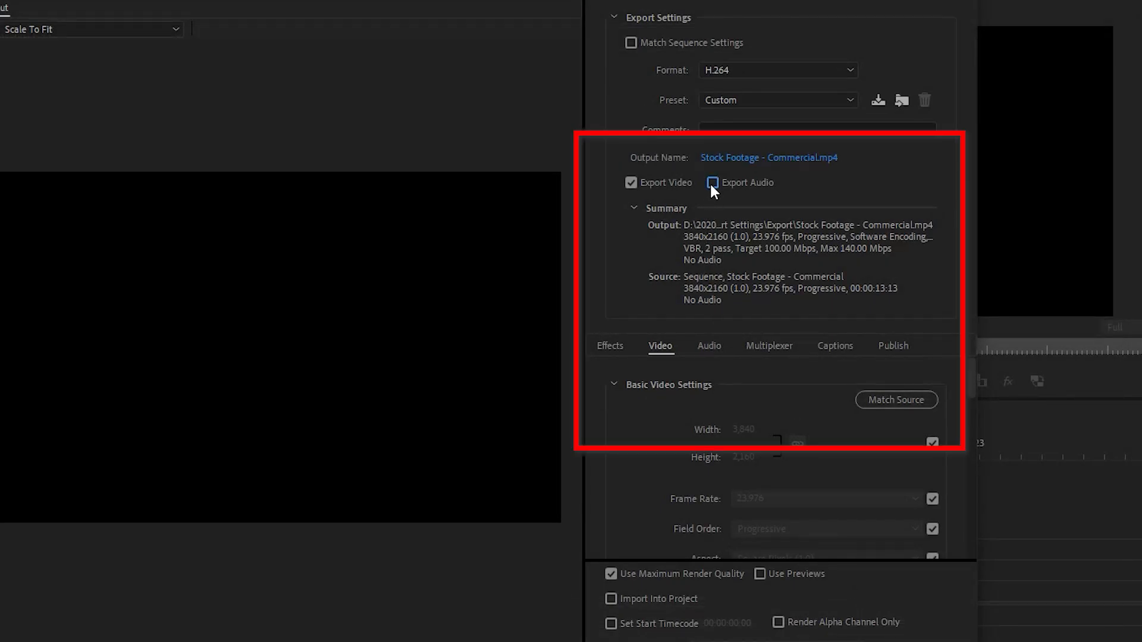
pyautogui.click(712, 183)
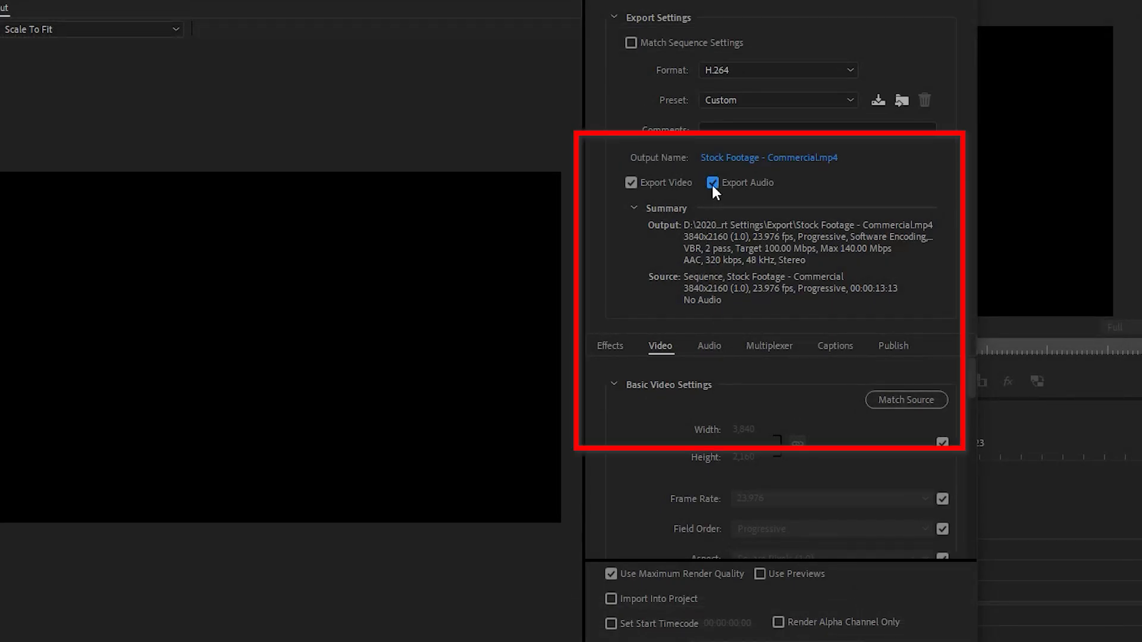
pyautogui.click(712, 183)
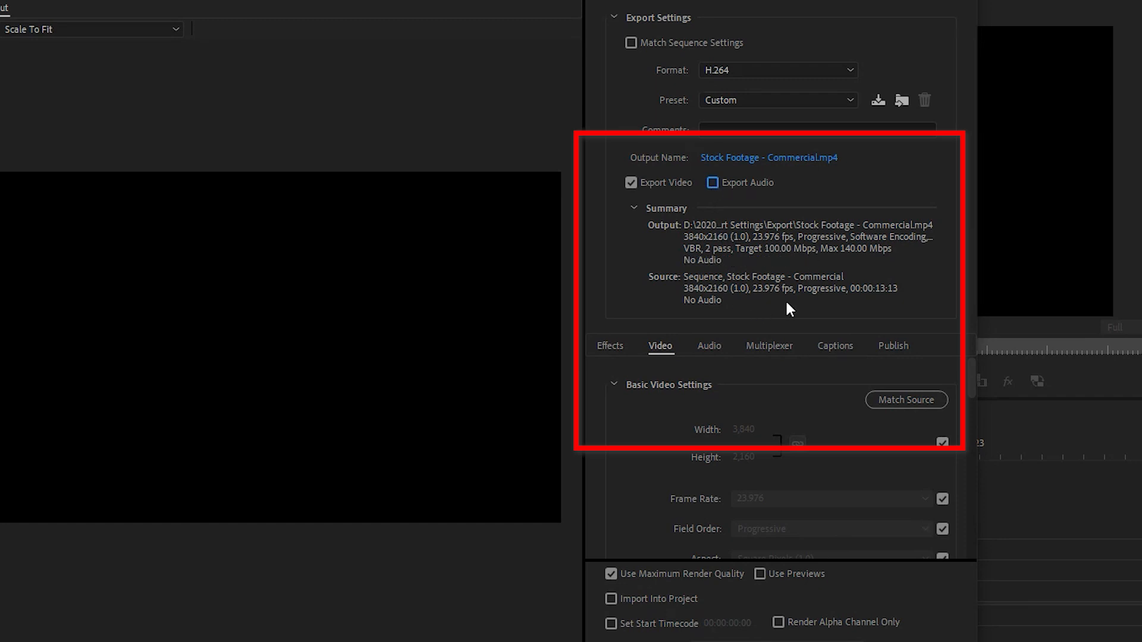
pyautogui.moveTo(886, 339)
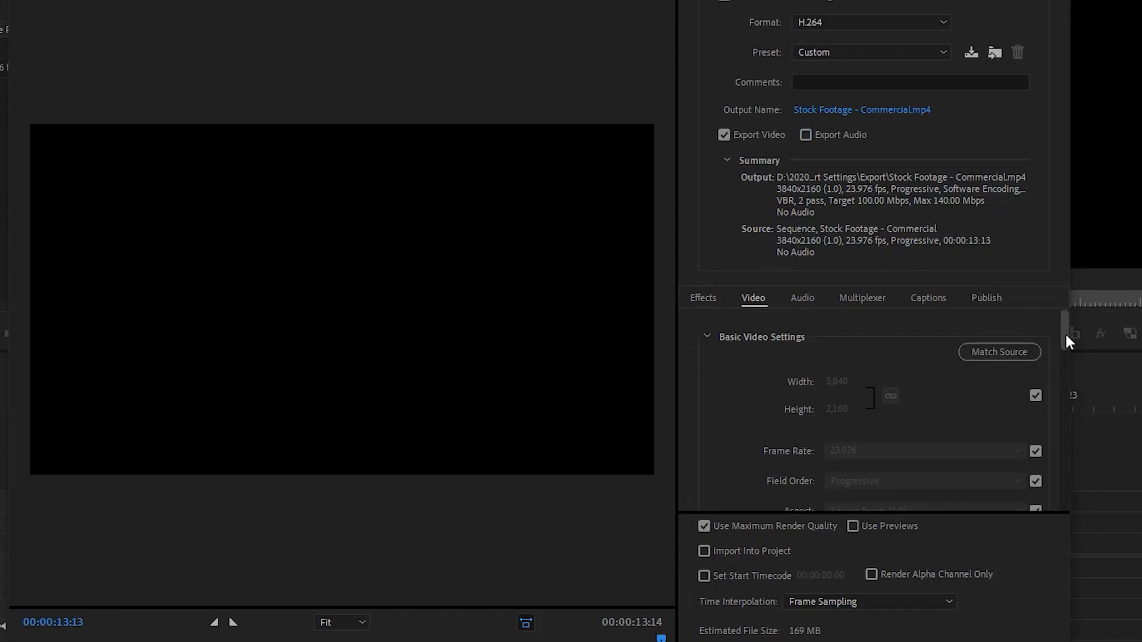
# Unlock the H.264 profile and keep two-pass VBR bitrate encoding in the Video settings
pyautogui.scroll(-3)
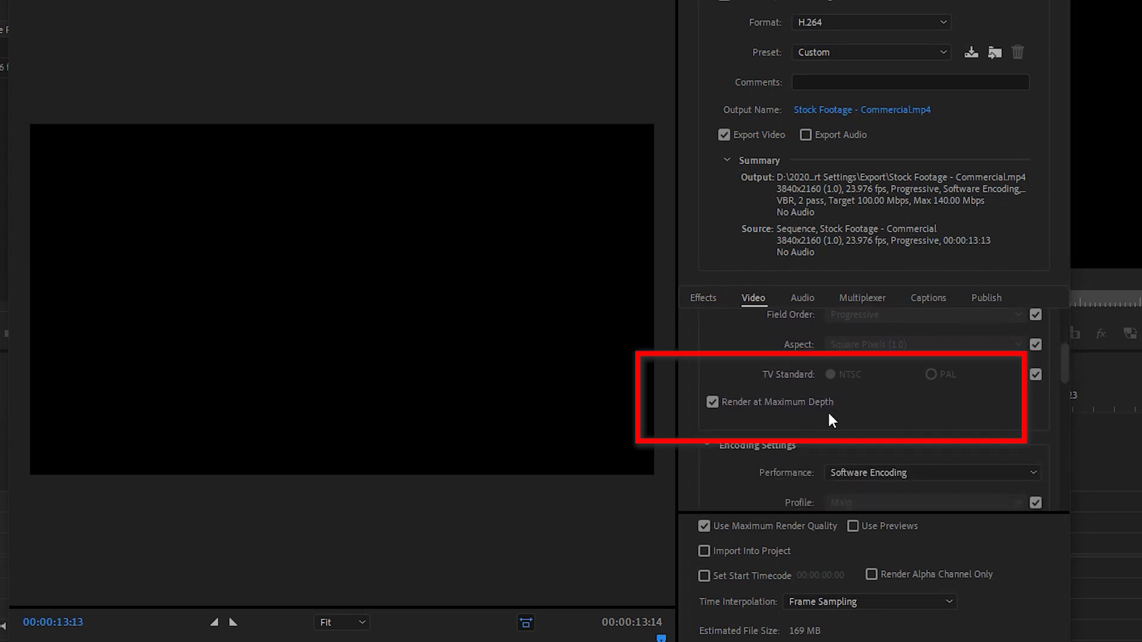
pyautogui.scroll(-3)
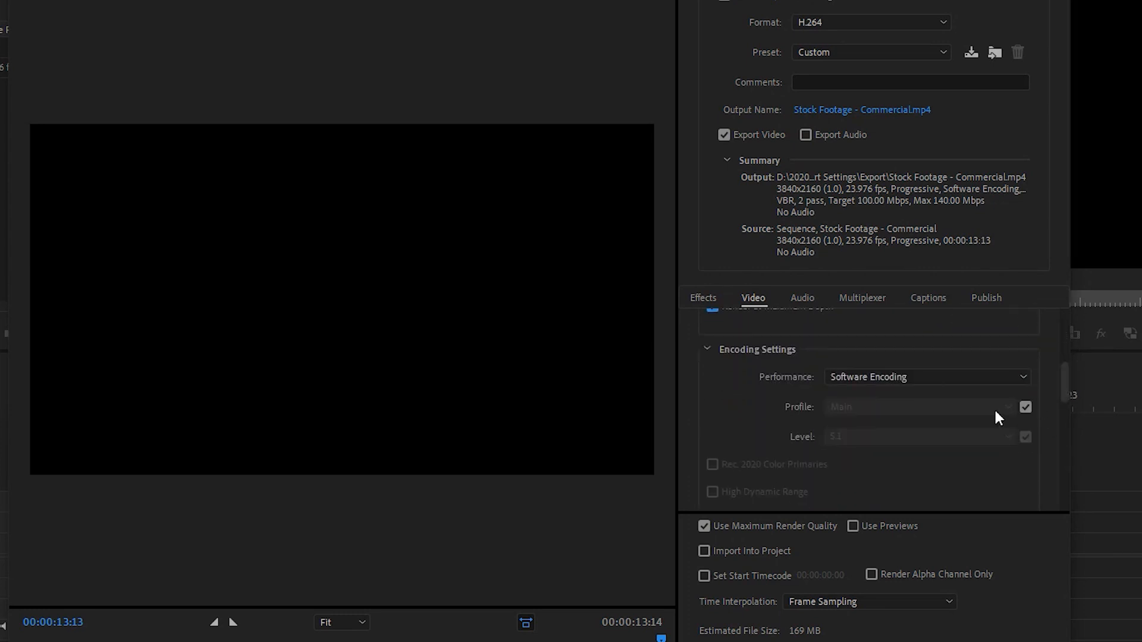
pyautogui.click(1025, 406)
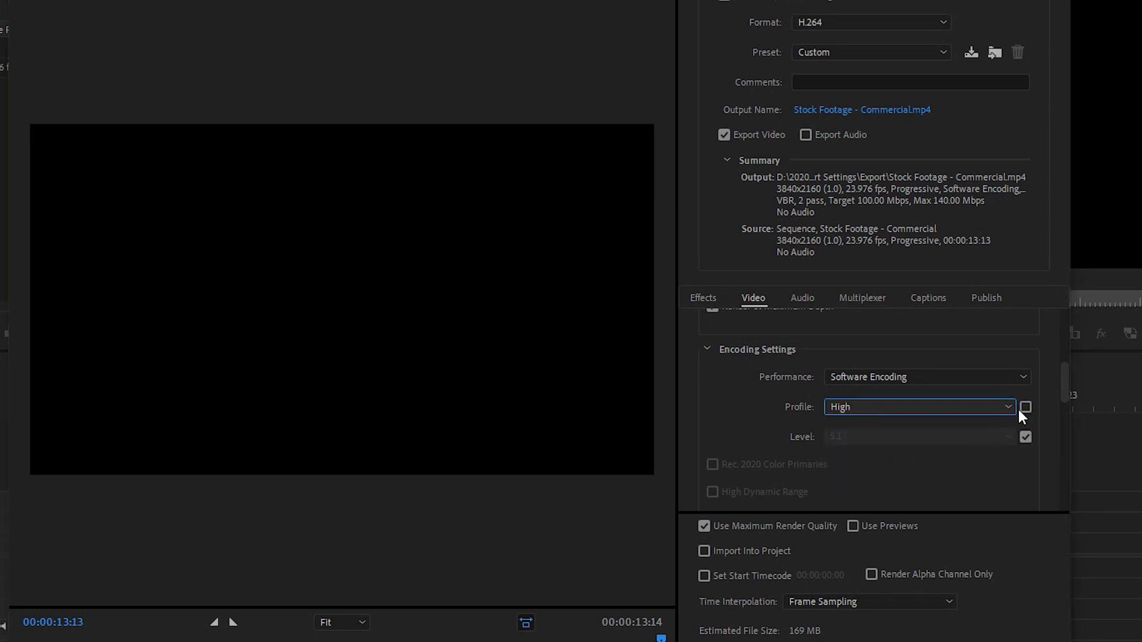
pyautogui.scroll(-3)
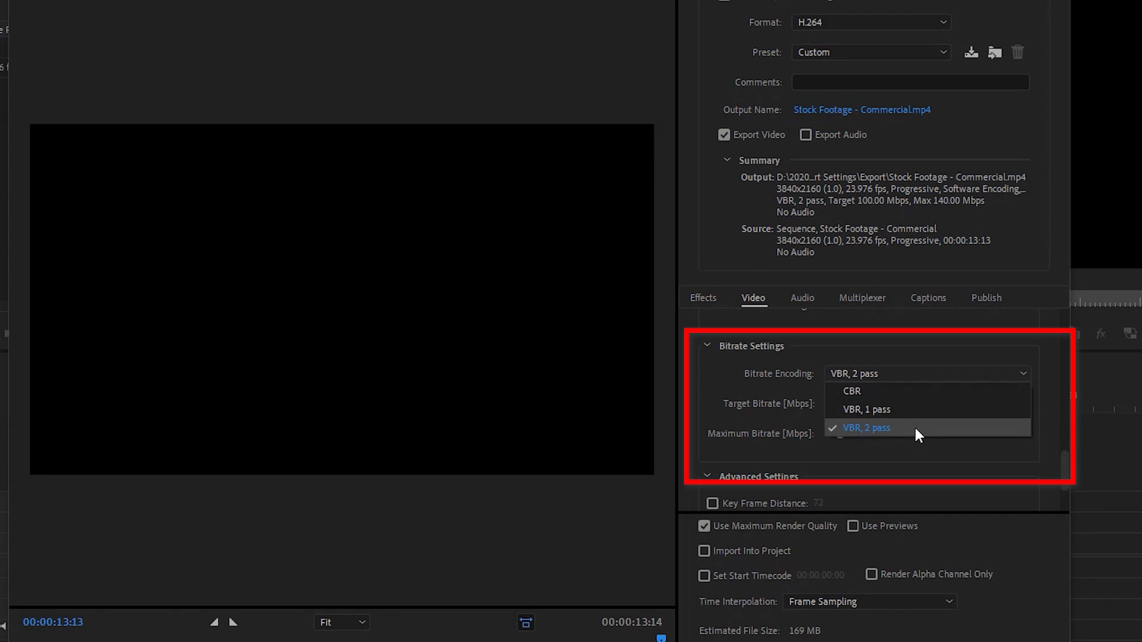
pyautogui.click(865, 428)
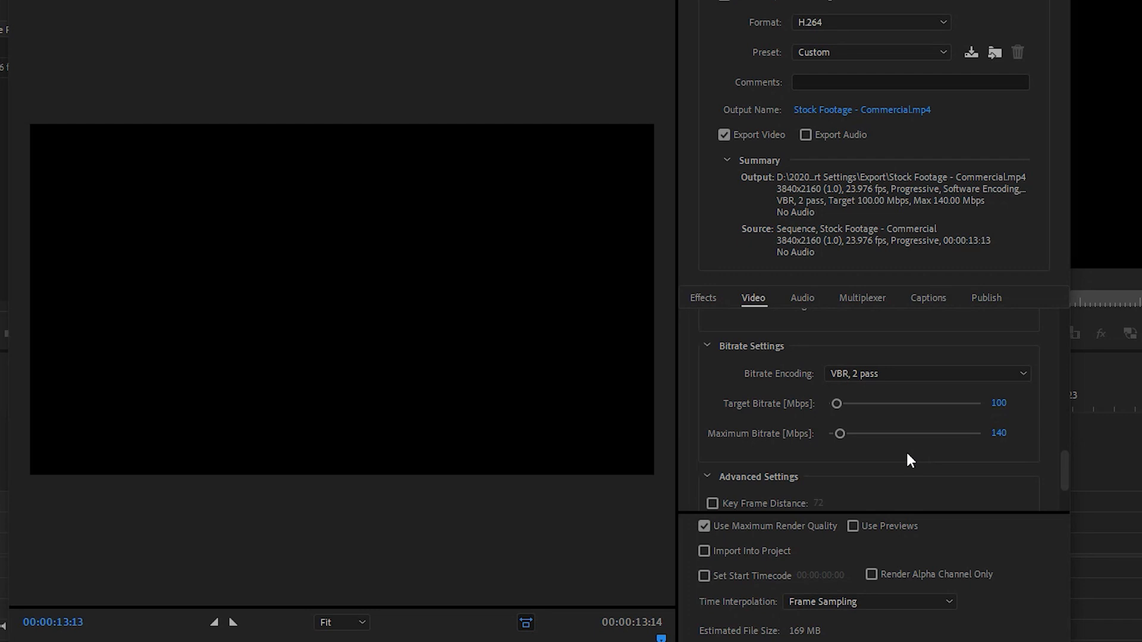
pyautogui.moveTo(908, 459)
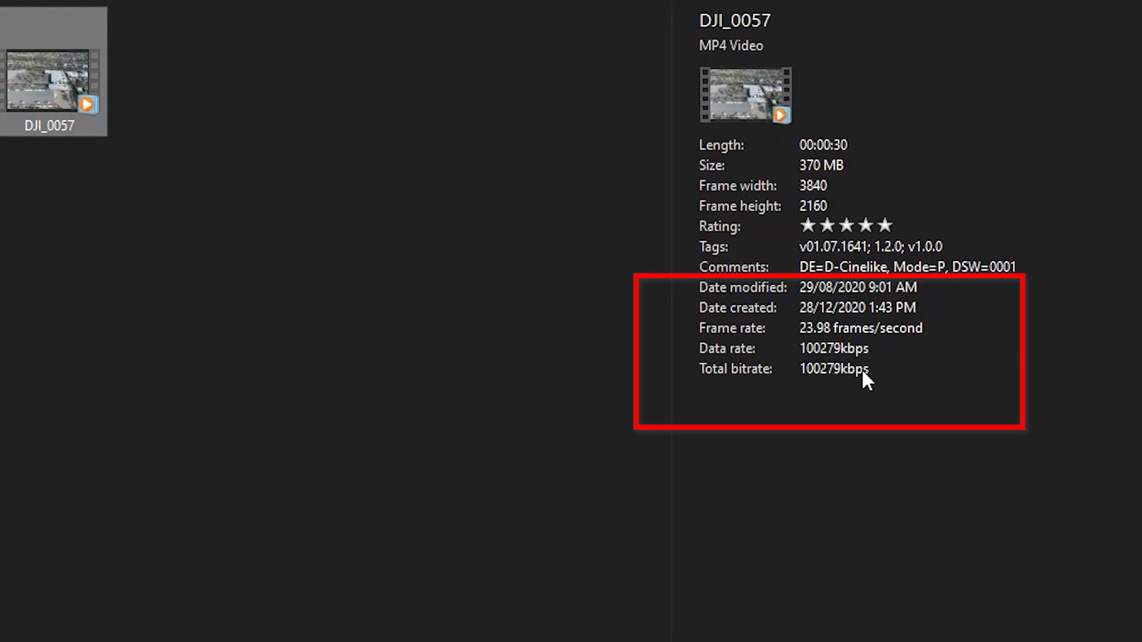
pyautogui.moveTo(791, 364)
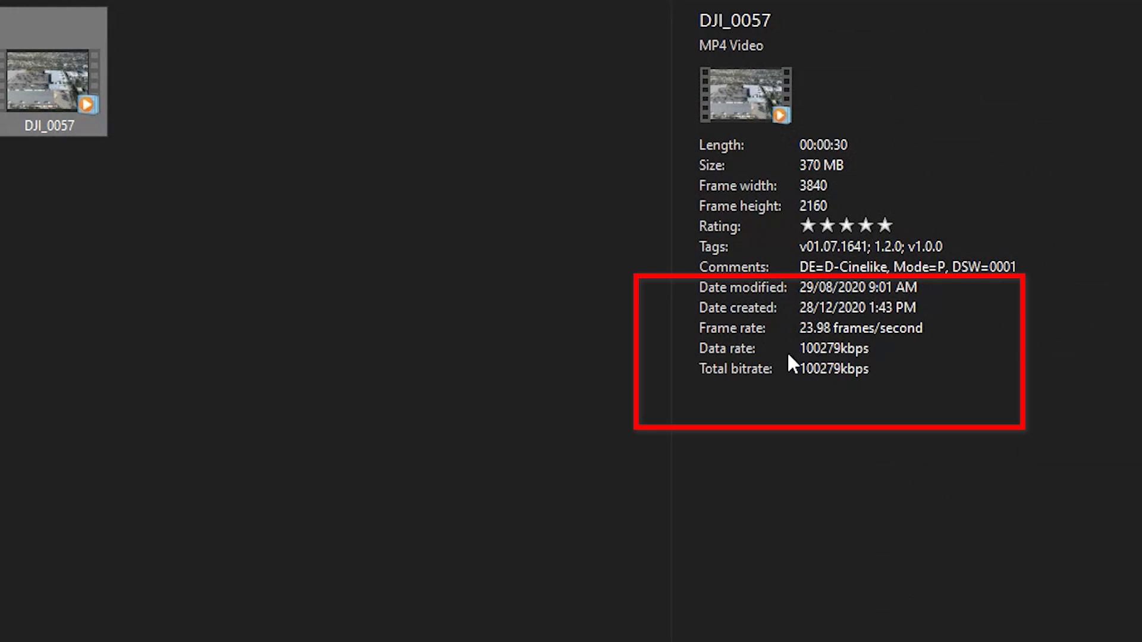
pyautogui.moveTo(721, 369)
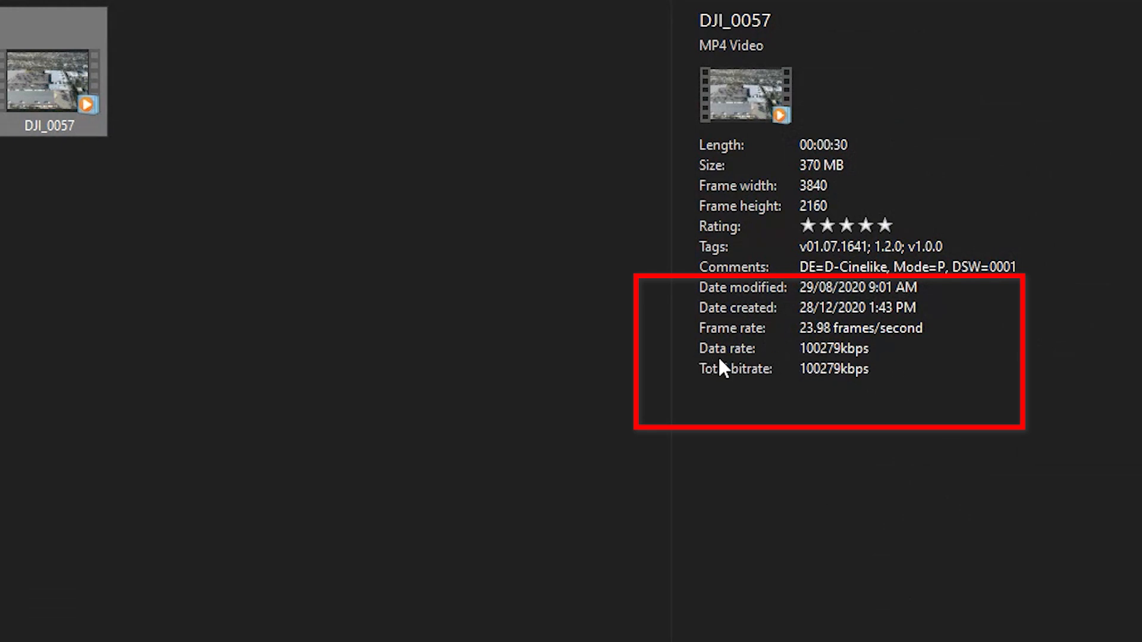
pyautogui.moveTo(813, 369)
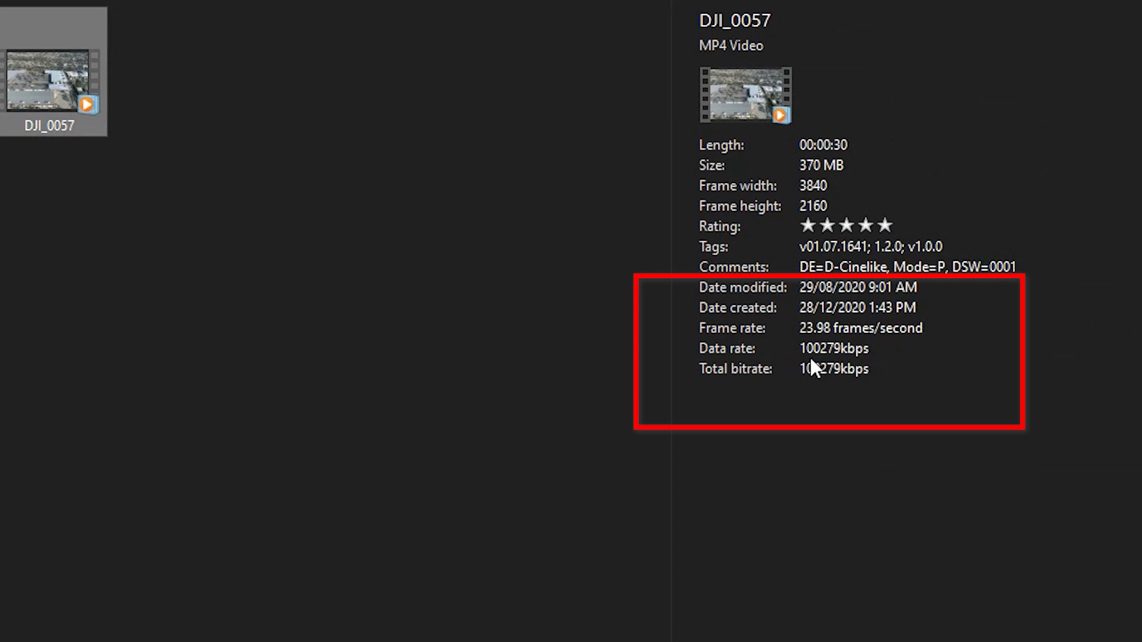
pyautogui.moveTo(865, 366)
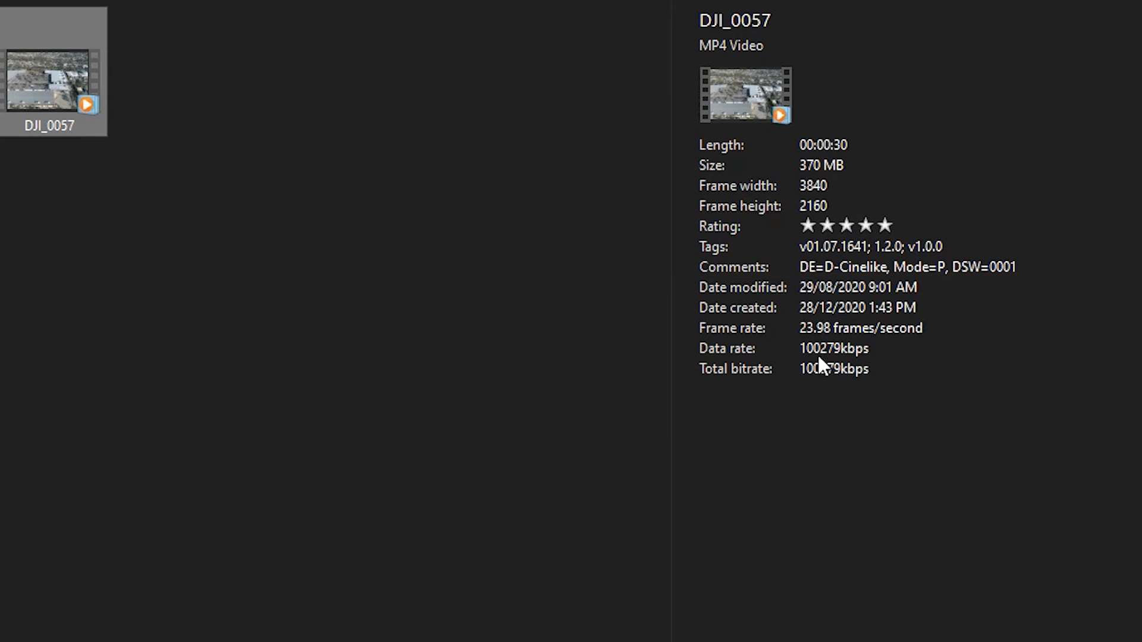
pyautogui.moveTo(823, 364)
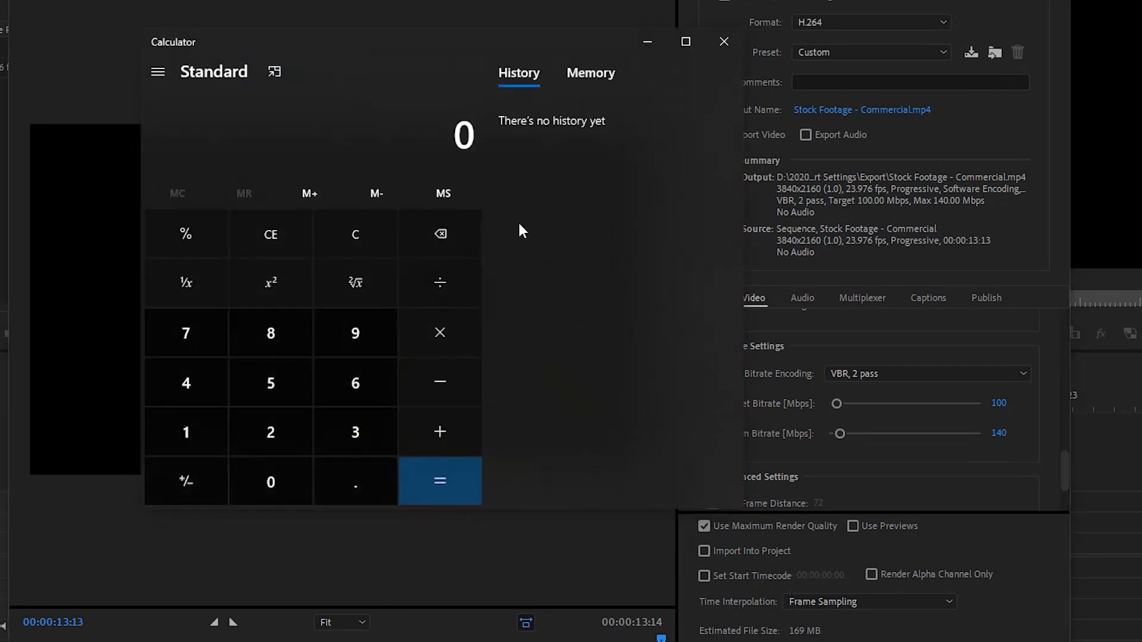
# Compute 100 × 1.4 = 140 in Calculator, then close it
pyautogui.click(355, 481)
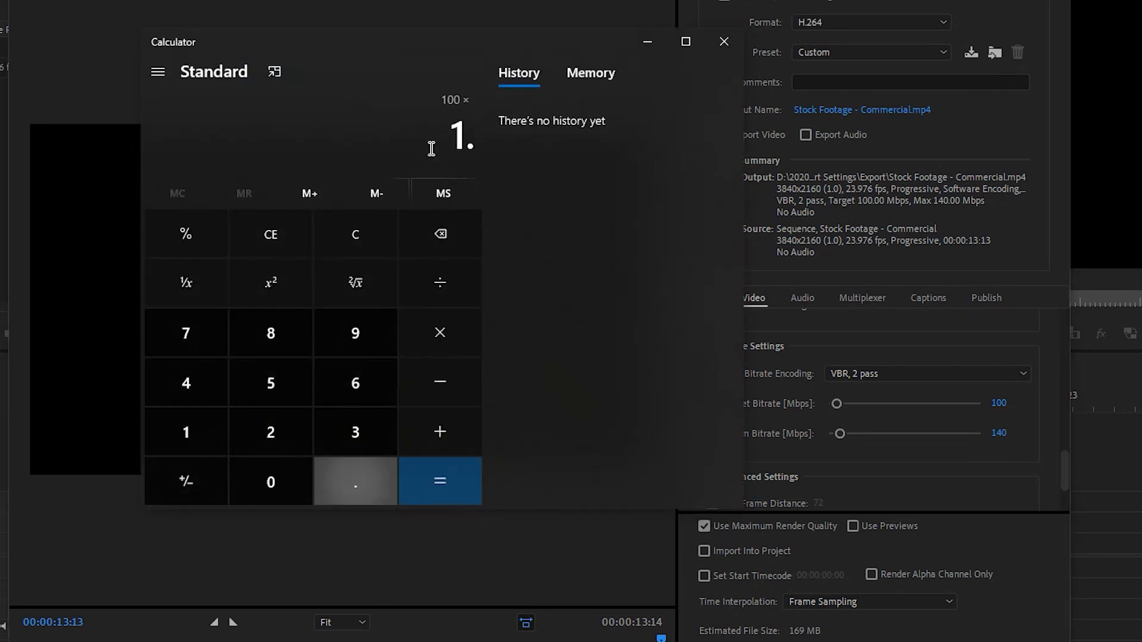
pyautogui.click(439, 481)
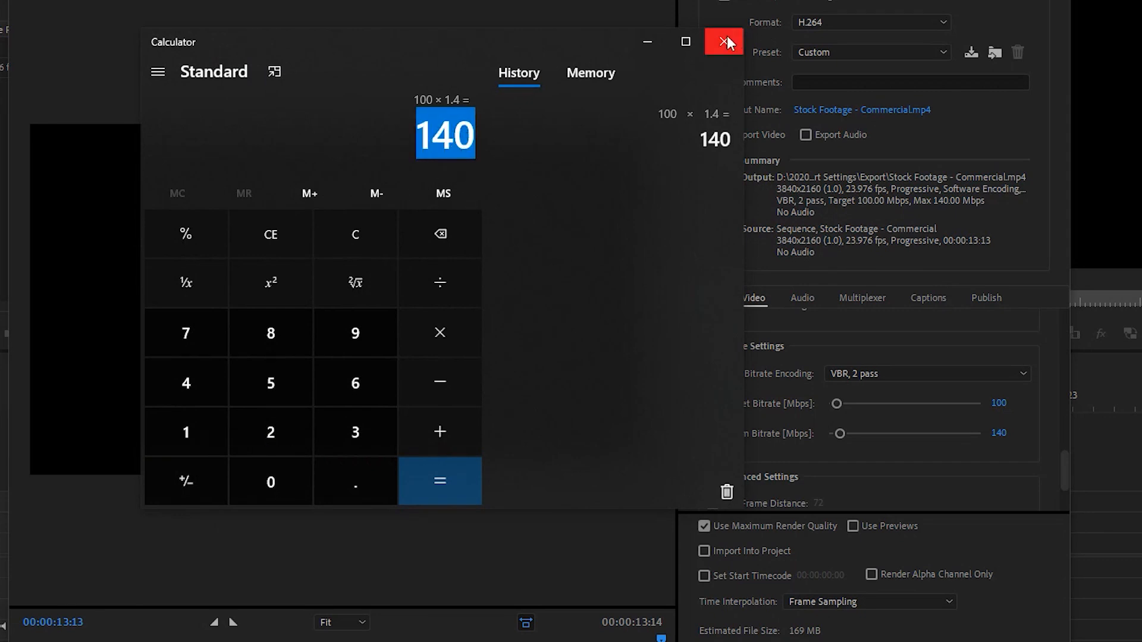
pyautogui.click(723, 42)
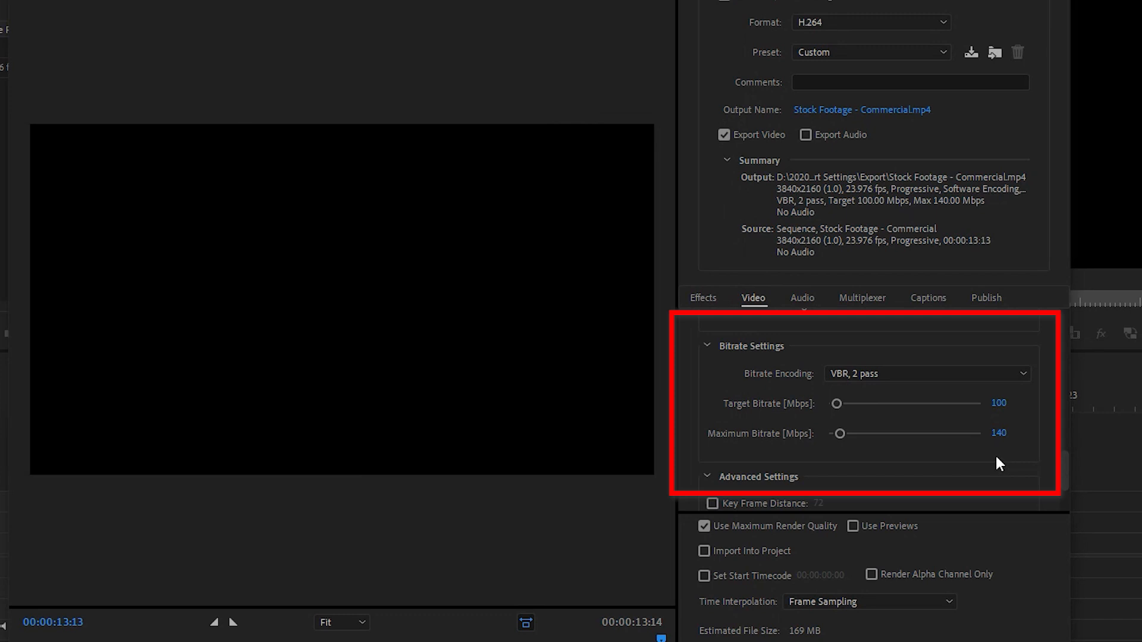
pyautogui.moveTo(994, 462)
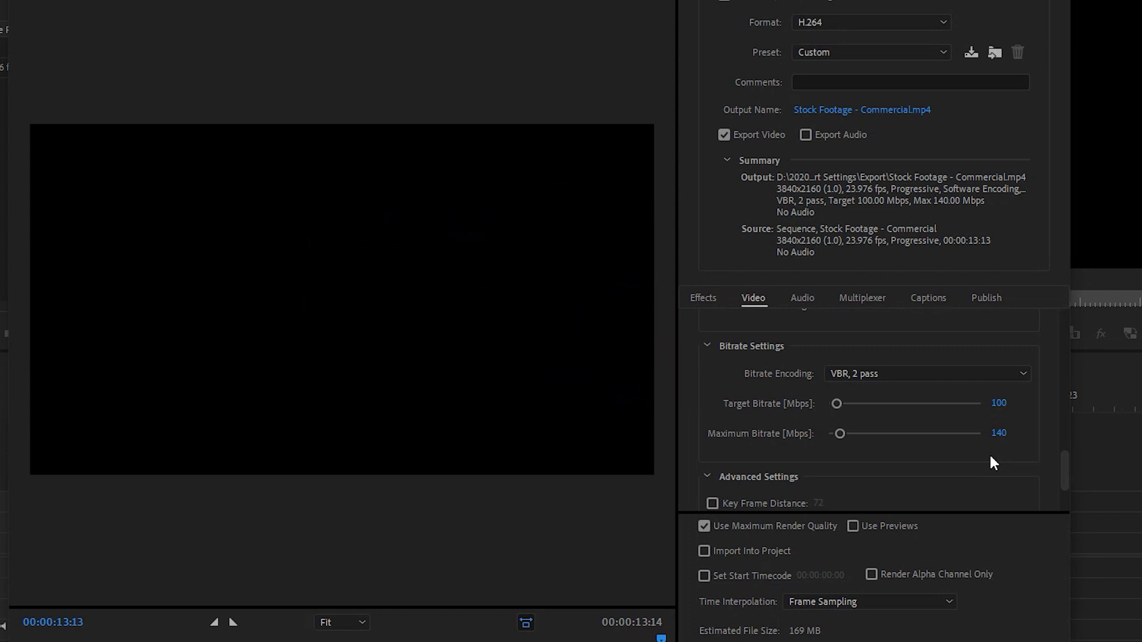
# Switch bitrate encoding to CBR and open the format and preset lists
pyautogui.click(925, 374)
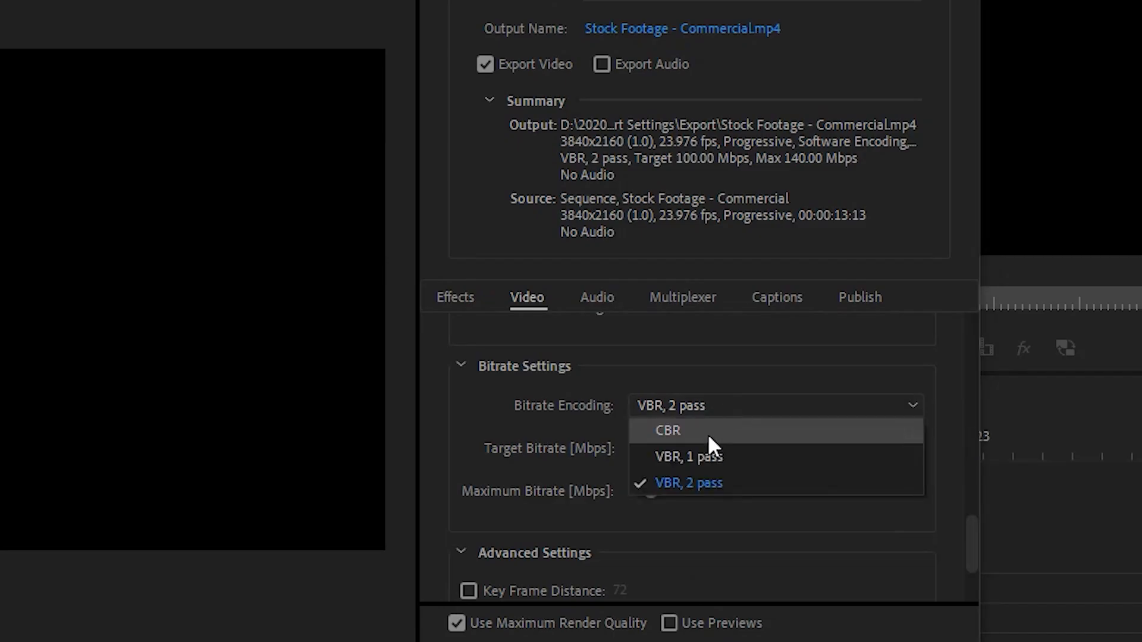
pyautogui.click(667, 430)
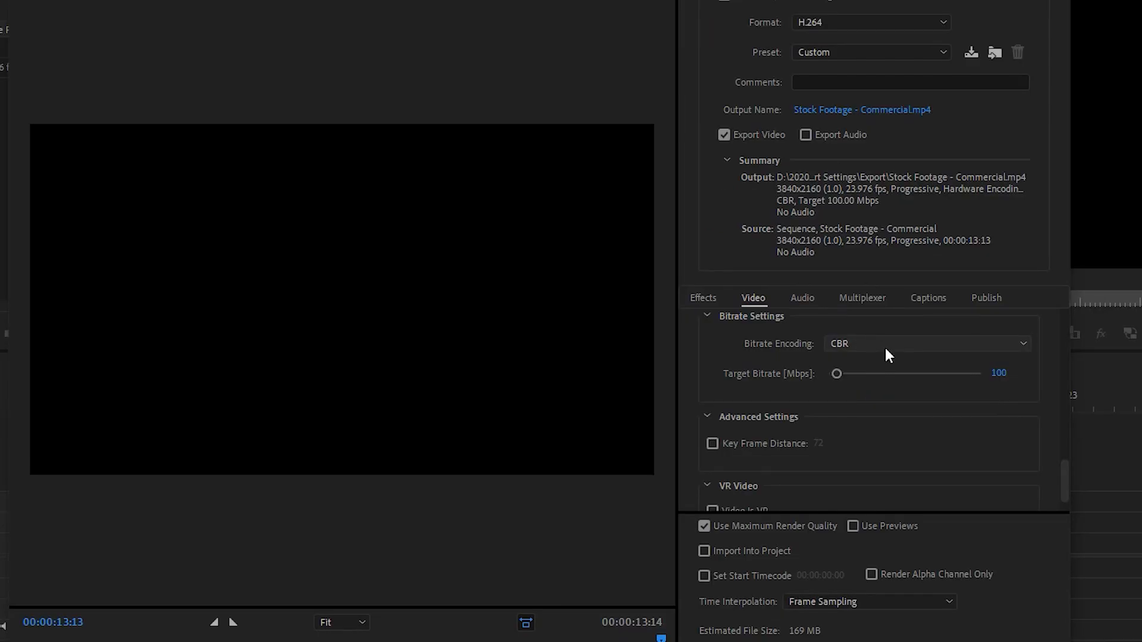
pyautogui.moveTo(853, 22)
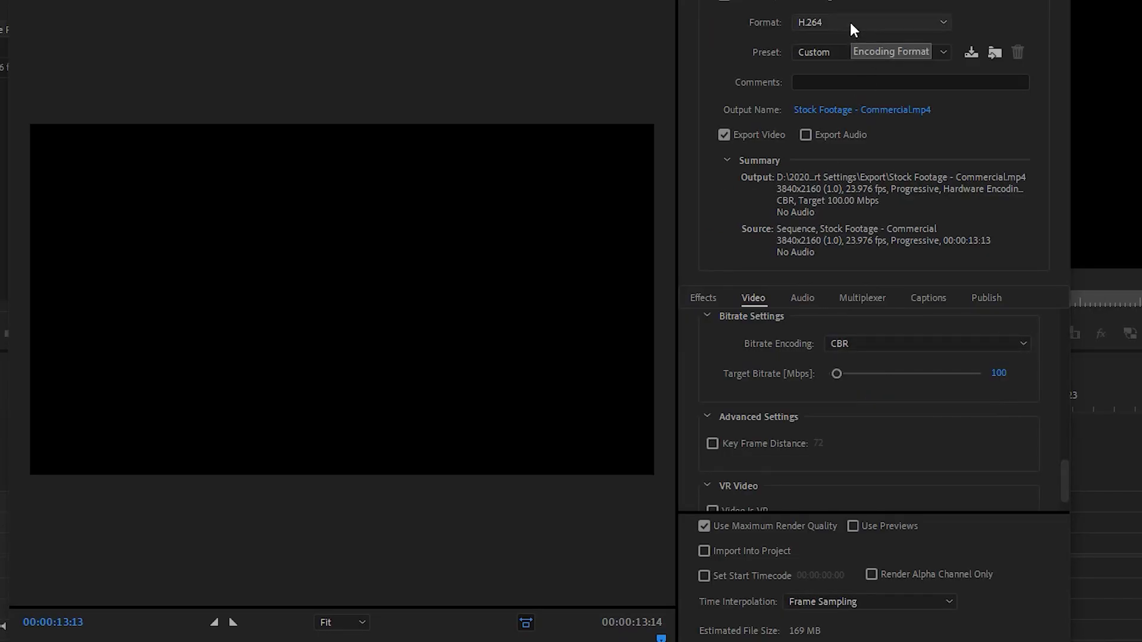
pyautogui.click(871, 22)
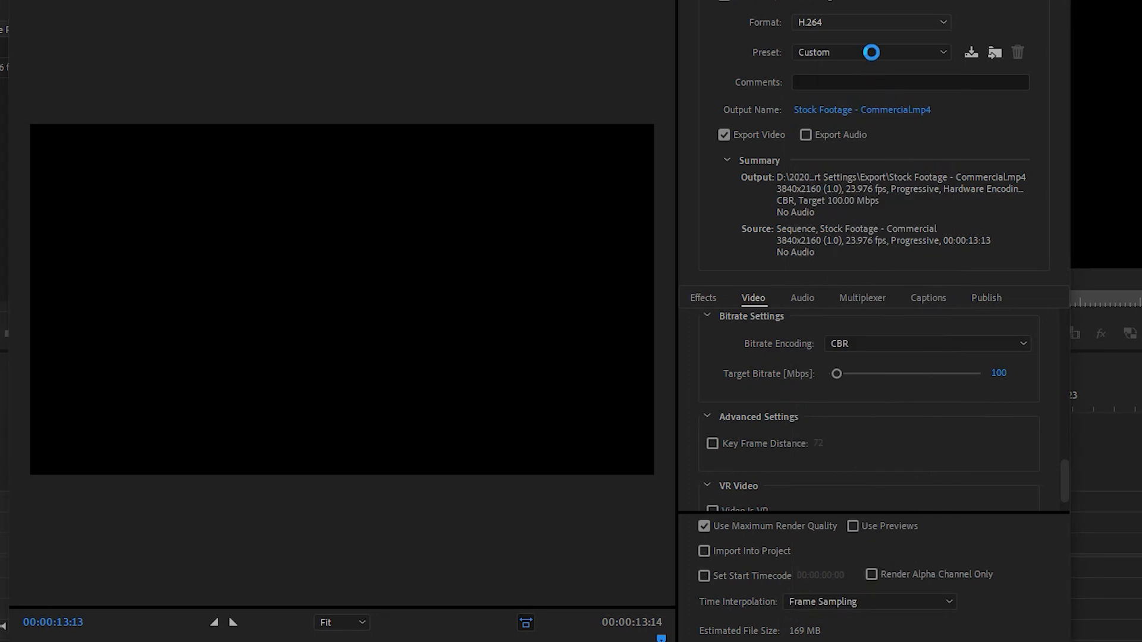
pyautogui.click(941, 100)
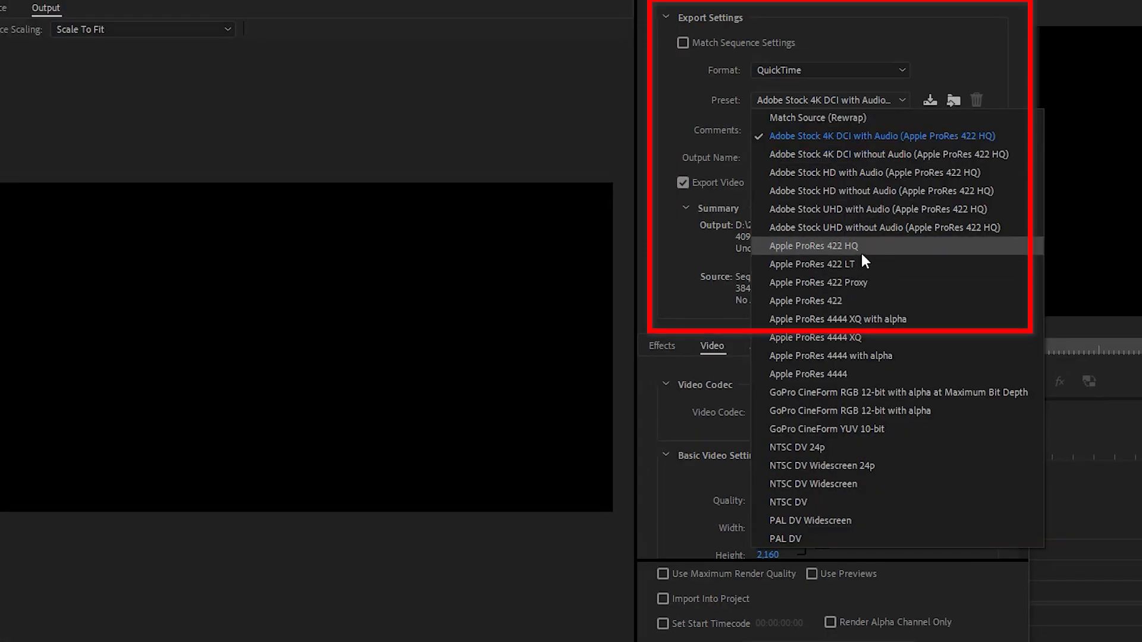
# Pick a preset, enable Maximum Render Quality, and queue the export to Media Encoder
pyautogui.click(814, 246)
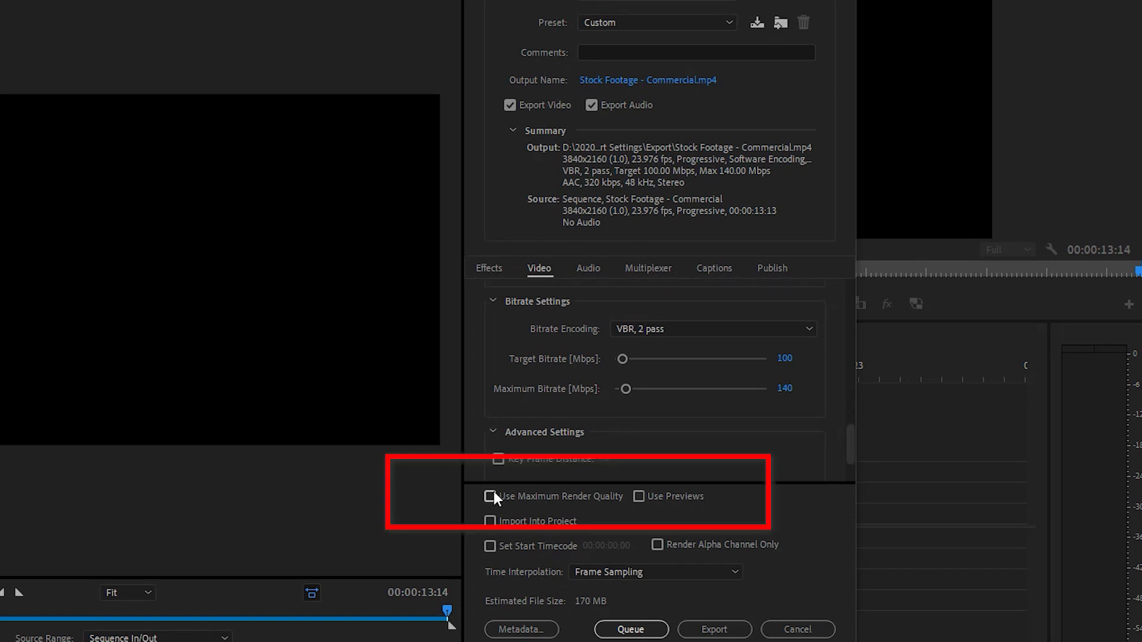
pyautogui.click(489, 495)
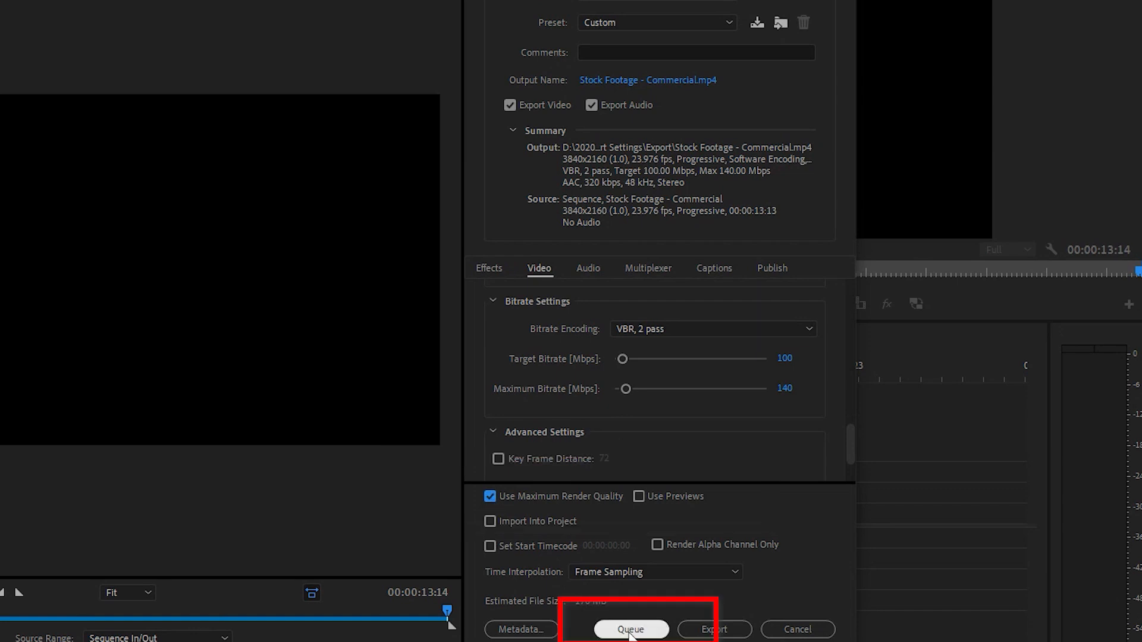
pyautogui.click(630, 629)
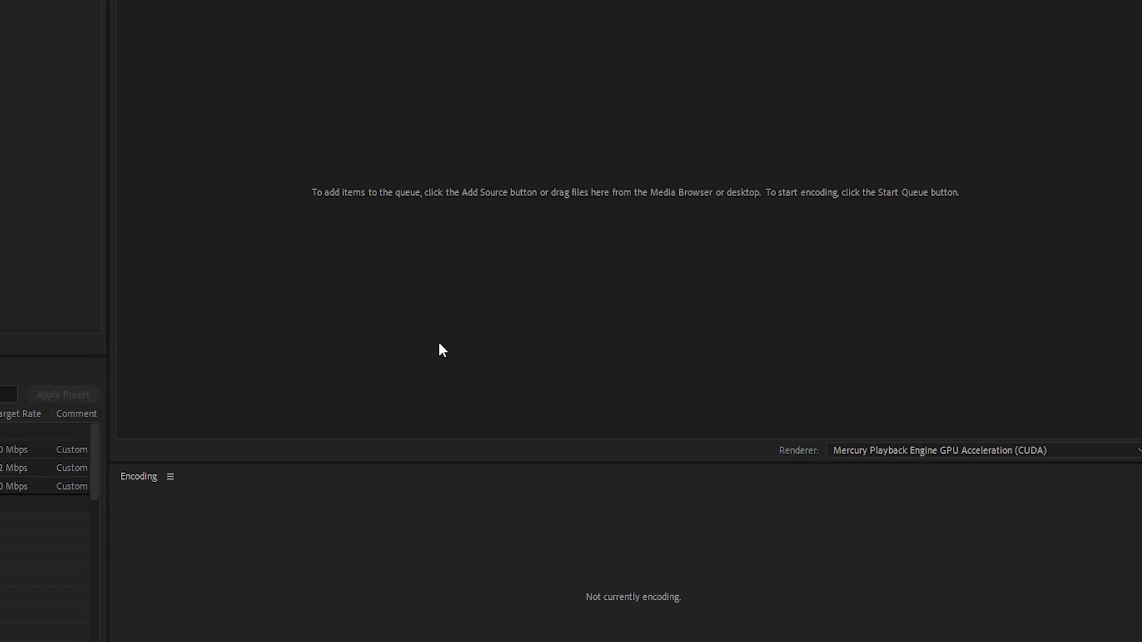